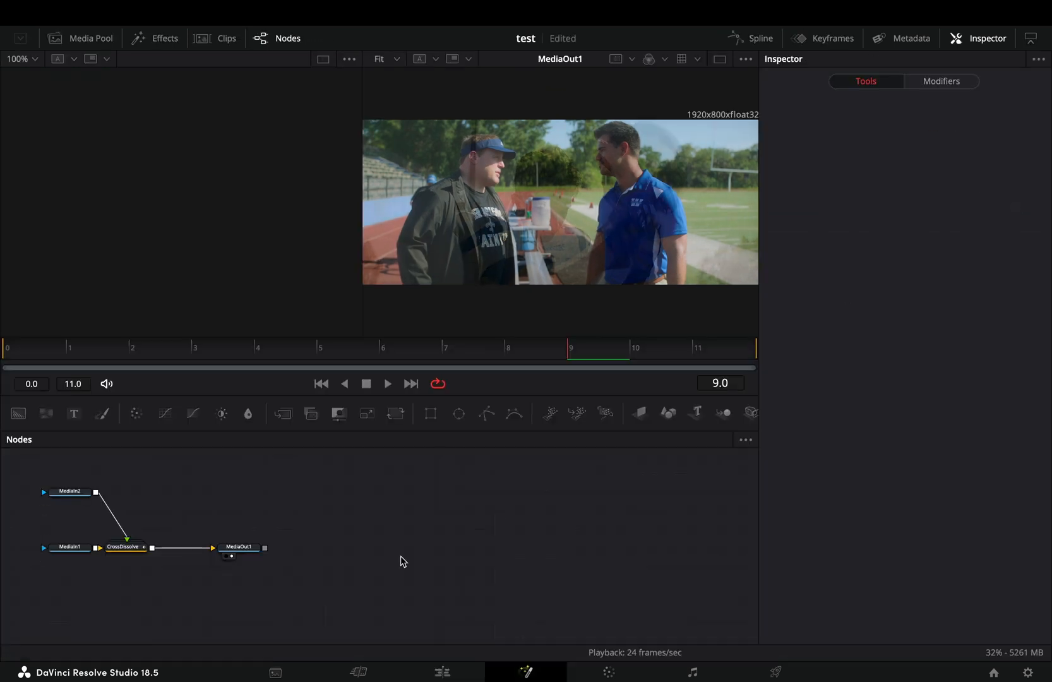
Step: Reveal Dissolve1's blend is driven by a linear Anim Curves modifier inside the CrossDissolve group
left_click(127, 547)
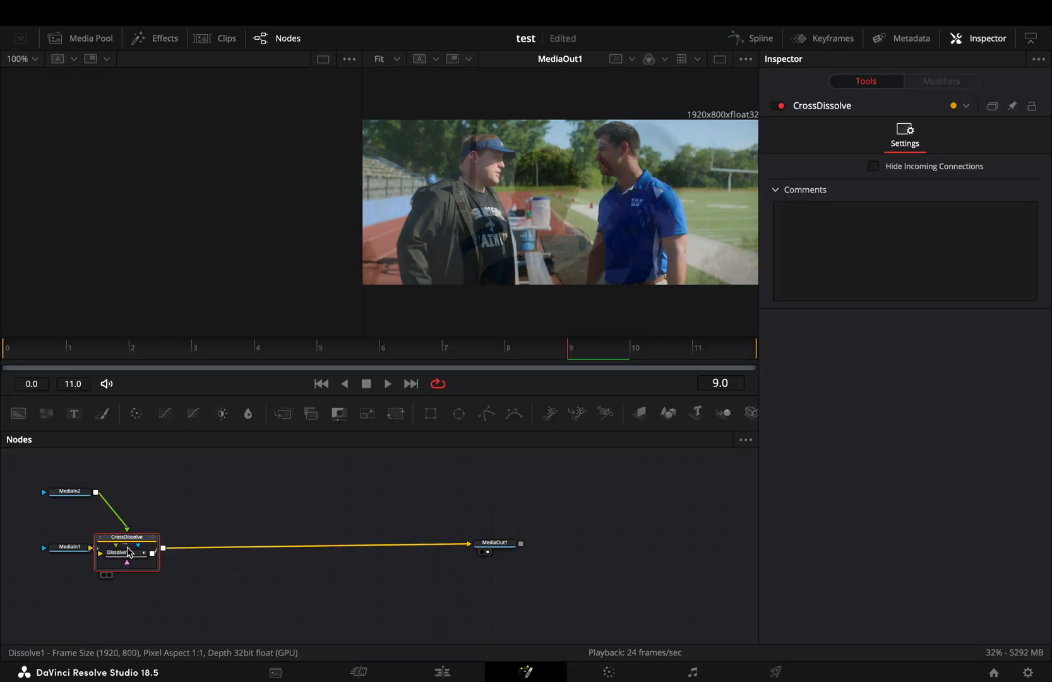
mouse_move(129, 568)
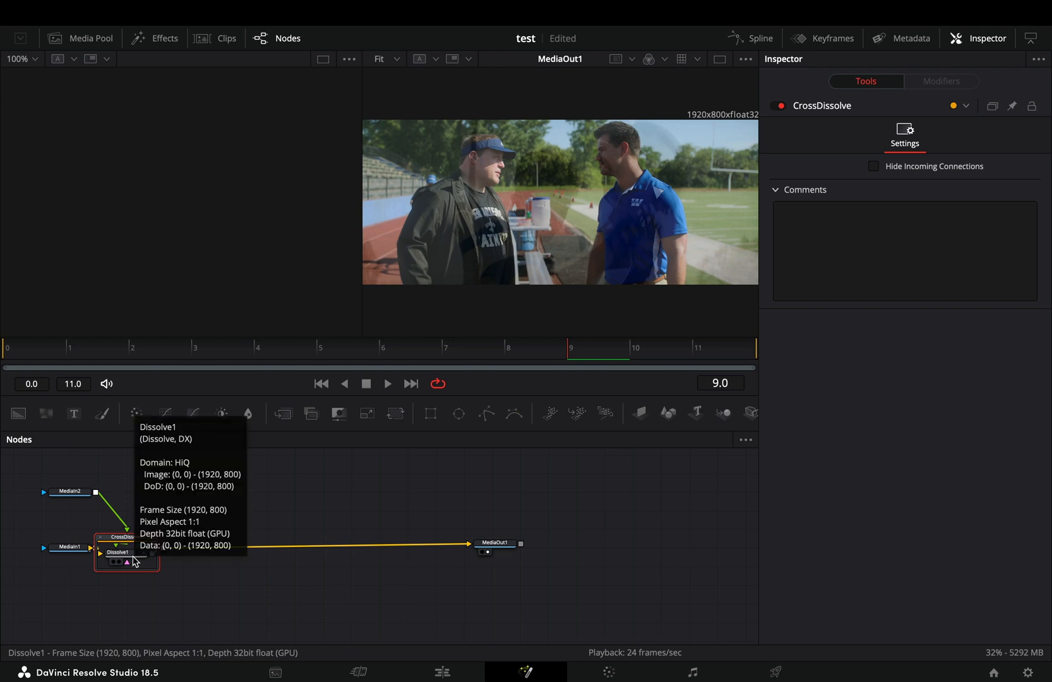
left_click(120, 552)
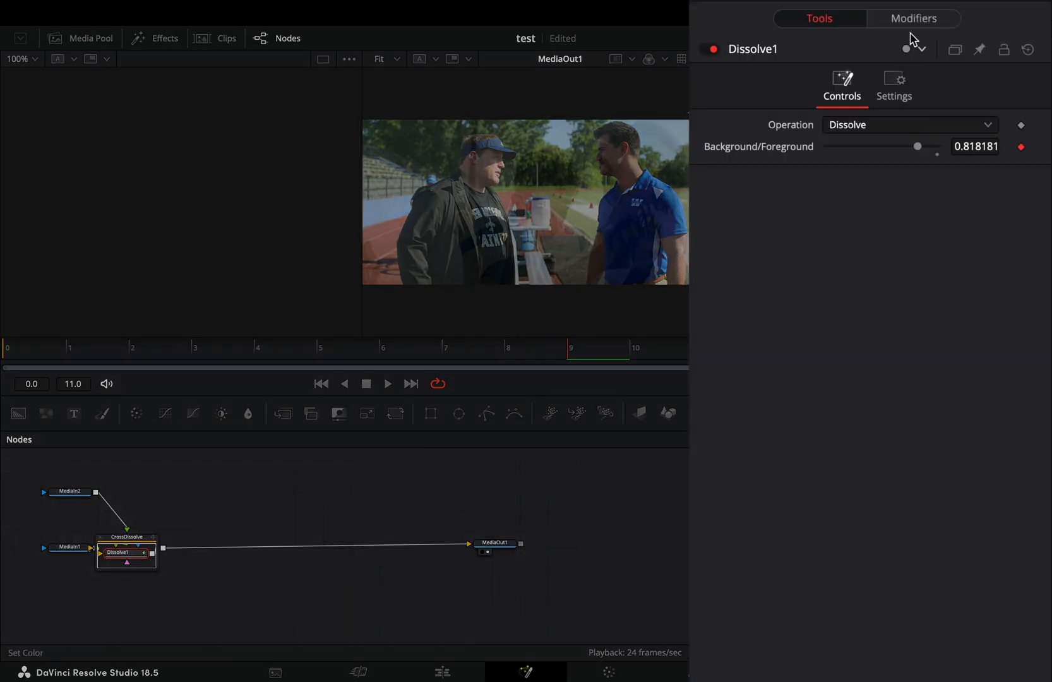
left_click(913, 18)
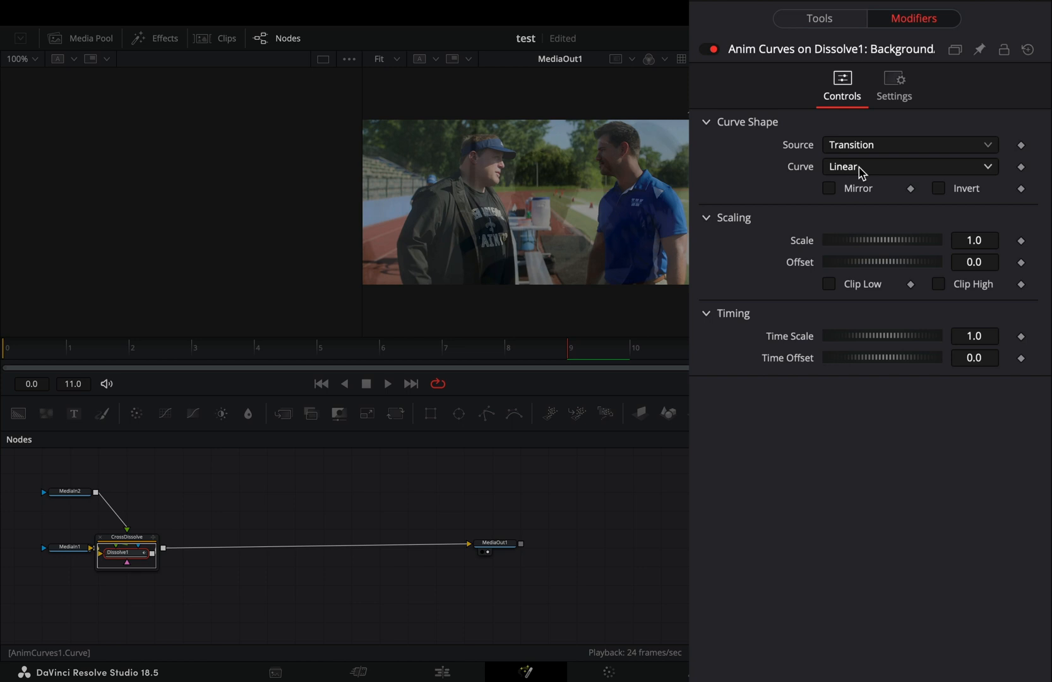
left_click(964, 188)
type("pseudo")
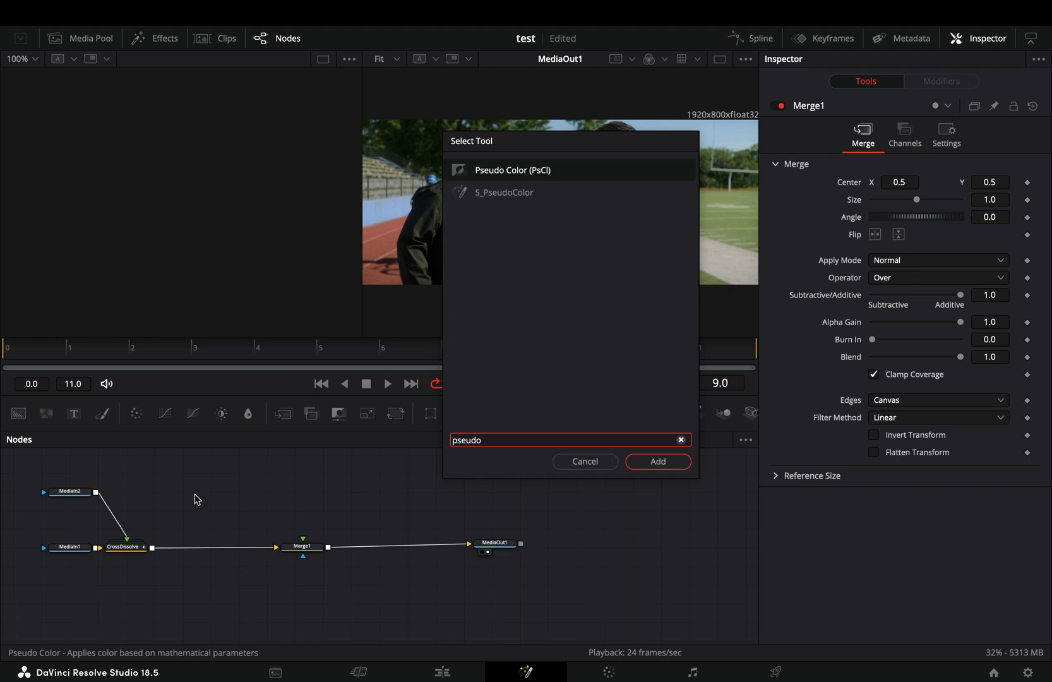
Step: Add a Pseudo Color node branching off the CrossDissolve output
left_click(657, 462)
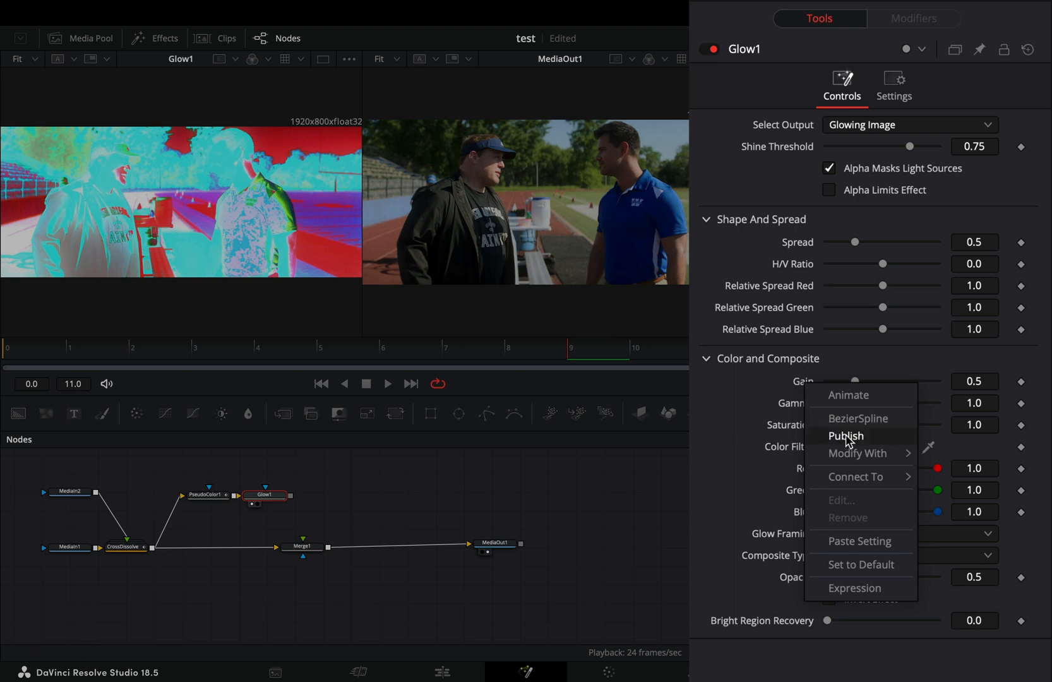
Step: Drive the Glow gain with a Shake modifier at smoothness 1.38
left_click(858, 453)
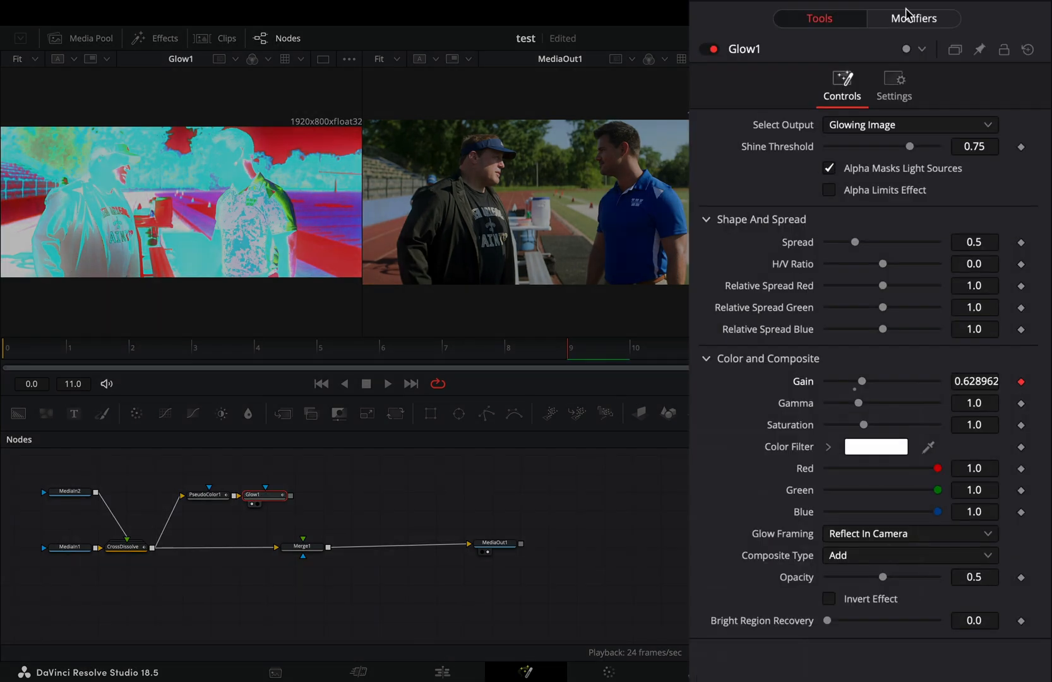
left_click(914, 18)
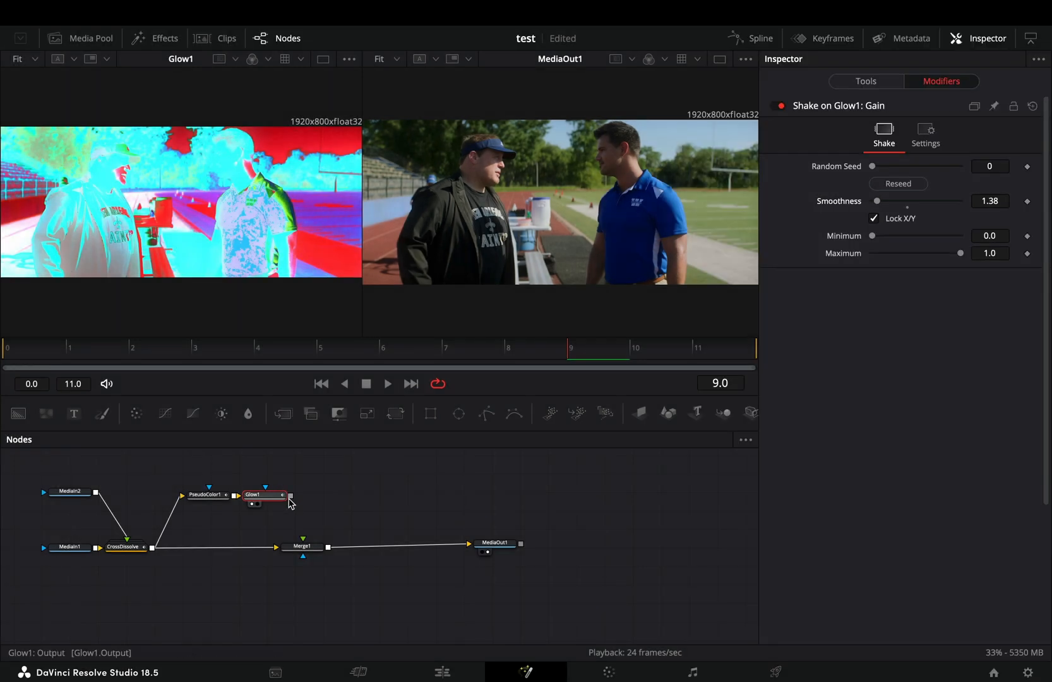
Step: Feed the Glow1 output into Merge1's foreground so the pseudo-colour glow shows in the output
left_click_drag(283, 495, 296, 546)
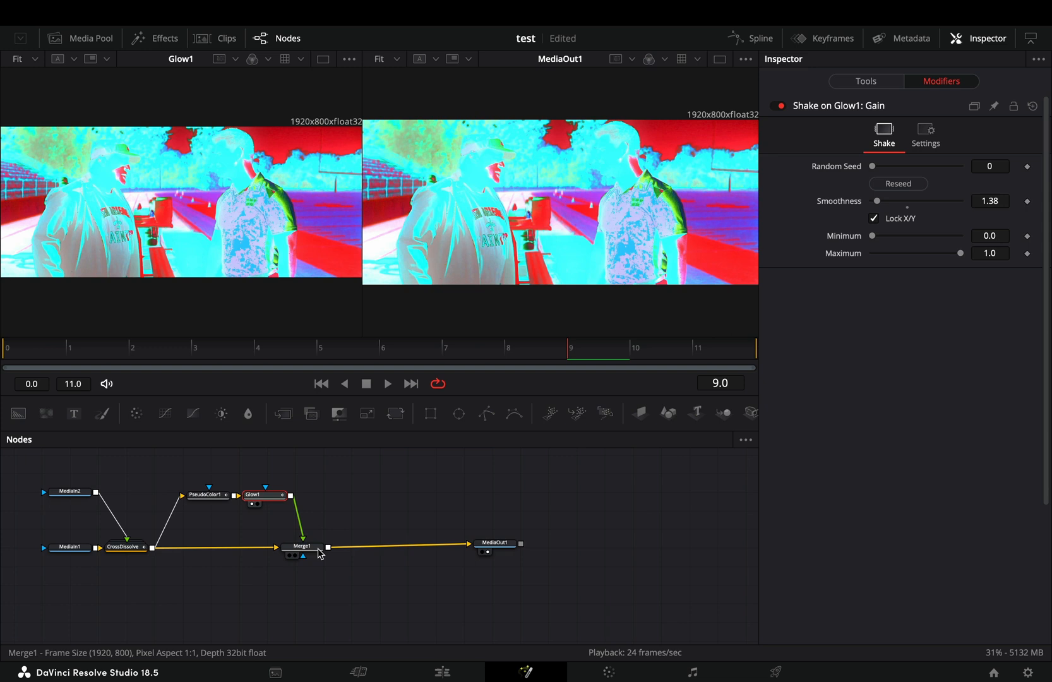
left_click(300, 546)
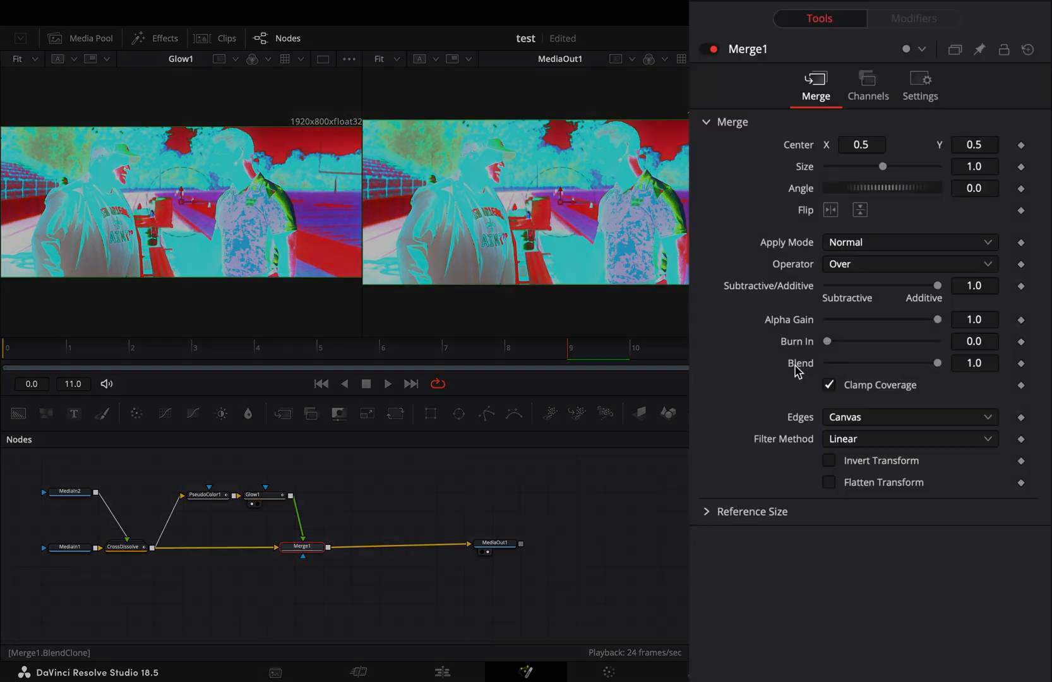